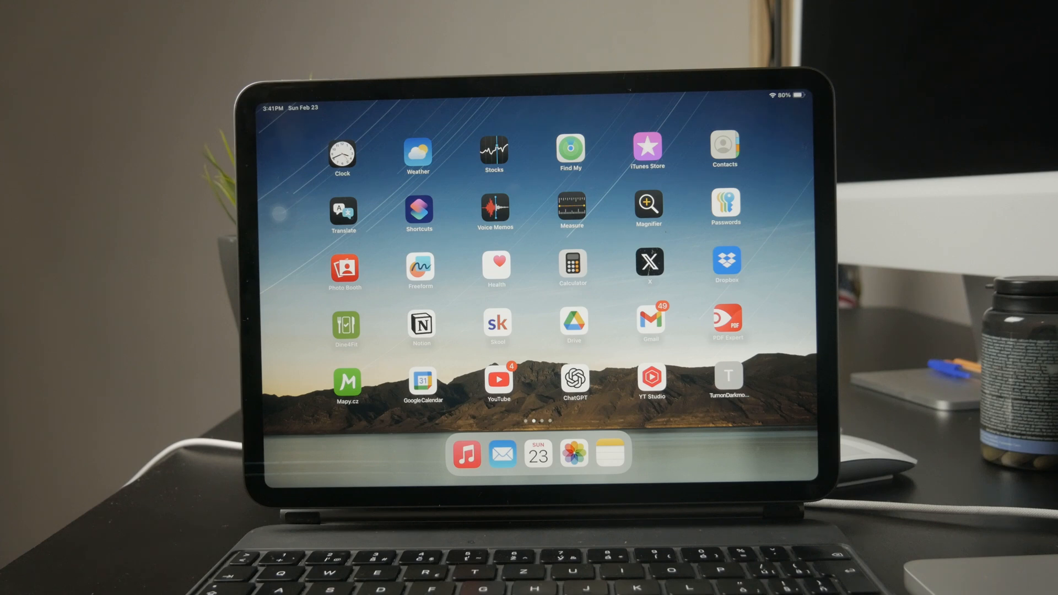
# Launch the Clock app from the Home Screen to its Alarms list
pyautogui.click(341, 150)
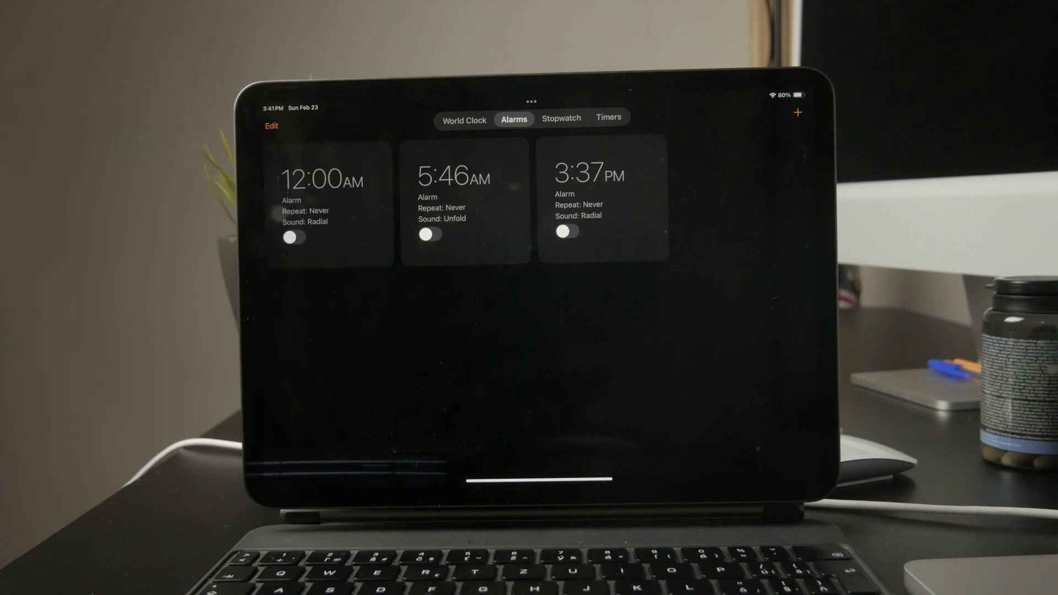
# Add a new alarm with the + button and save it alongside the existing three
pyautogui.click(798, 112)
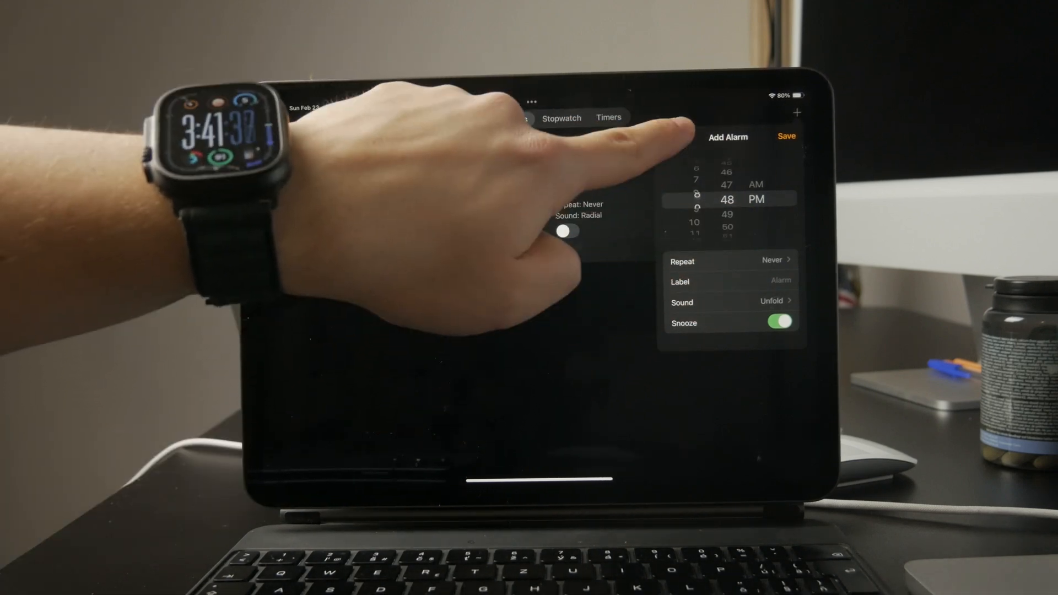
pyautogui.click(725, 260)
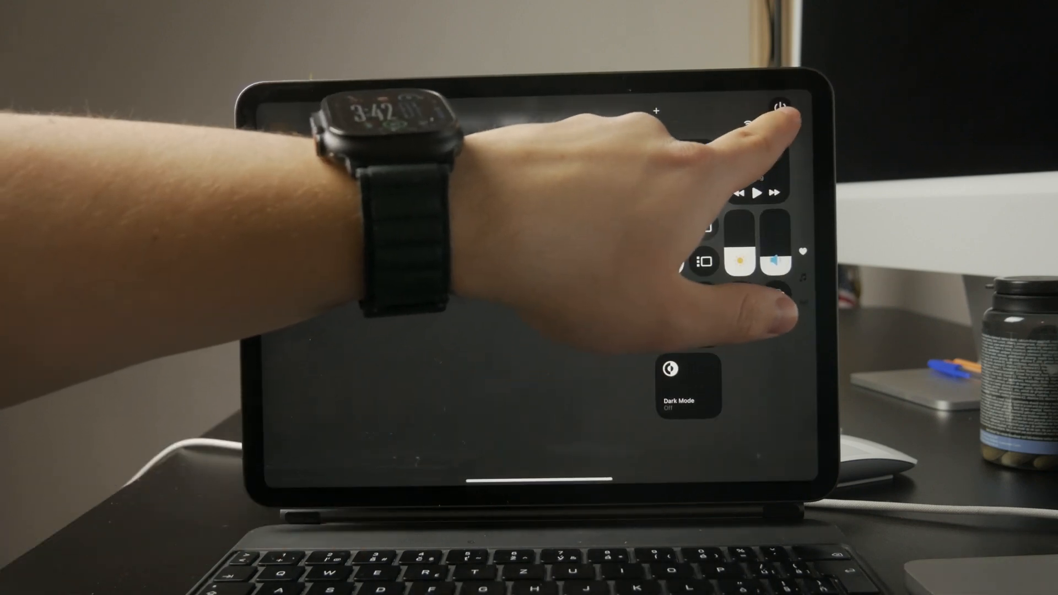
# Dismiss Control Center to return to the Home Screen
pyautogui.click(782, 107)
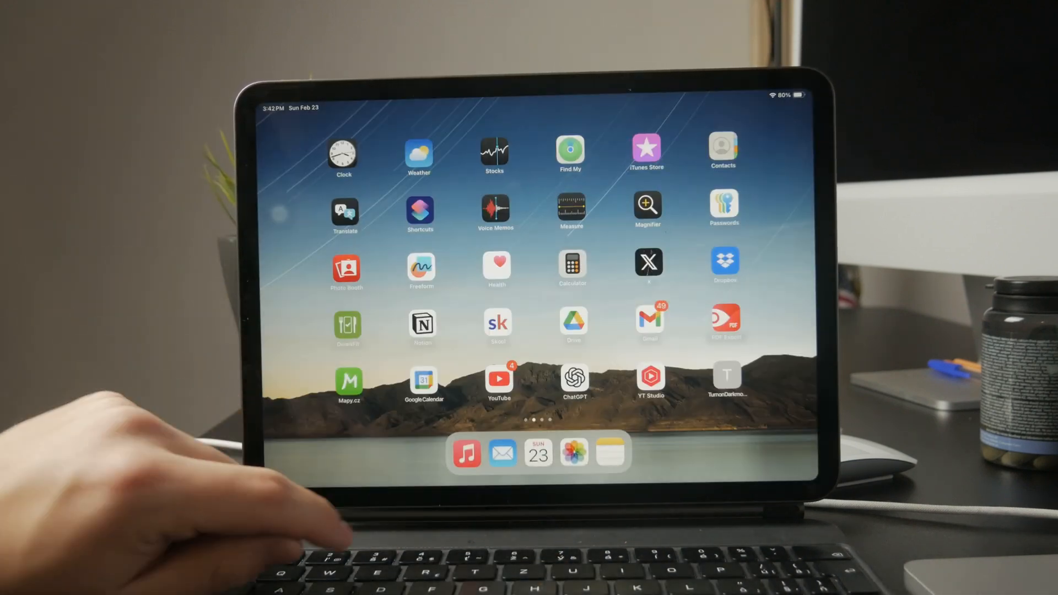
# Search the App Store for "app" then "clock" to list clock apps
pyautogui.write('app')
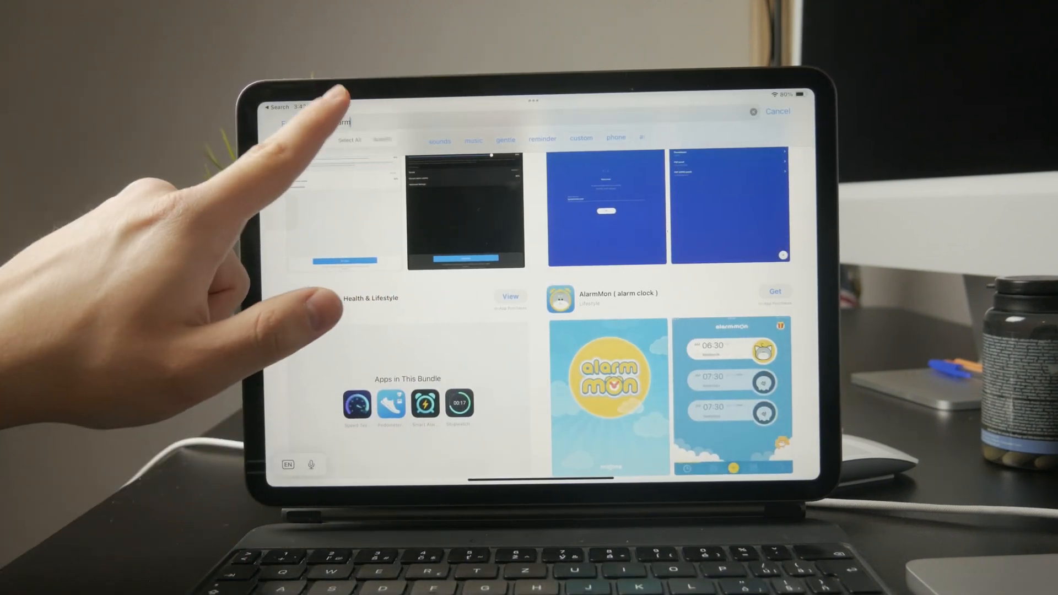
pyautogui.write('clock')
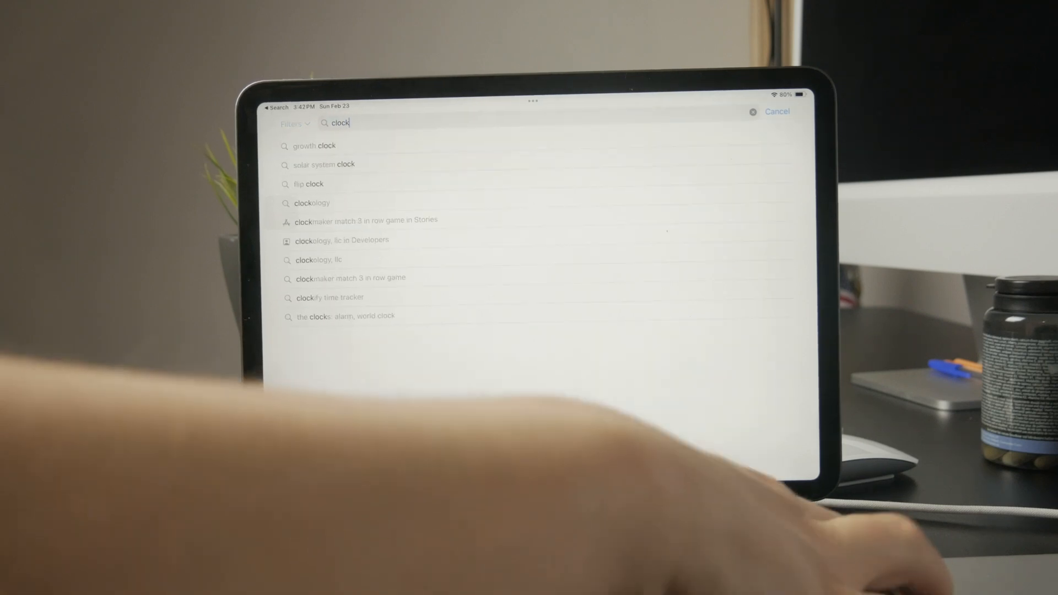
pyautogui.press('enter')
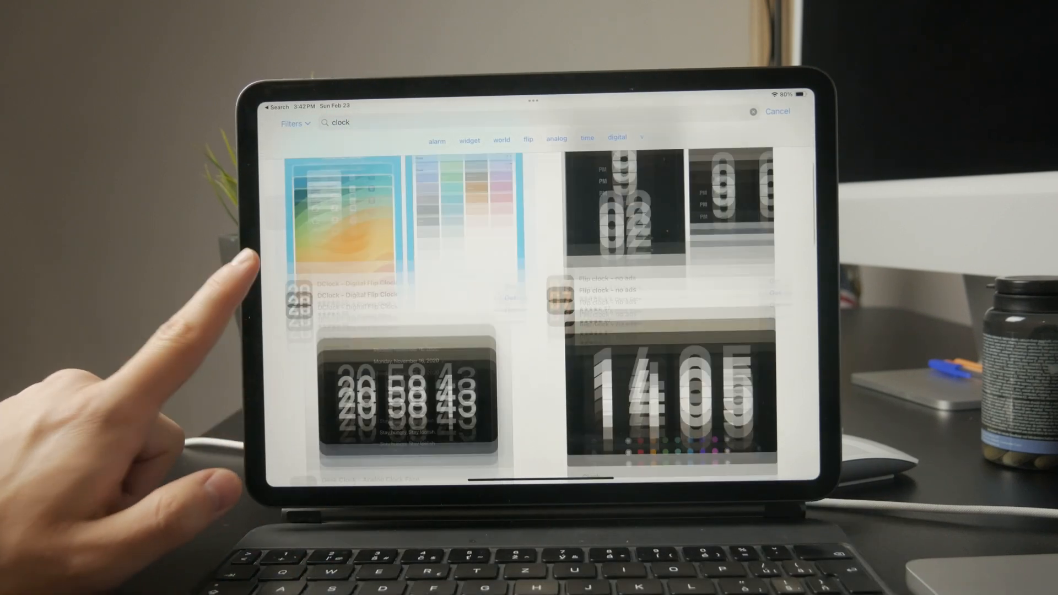